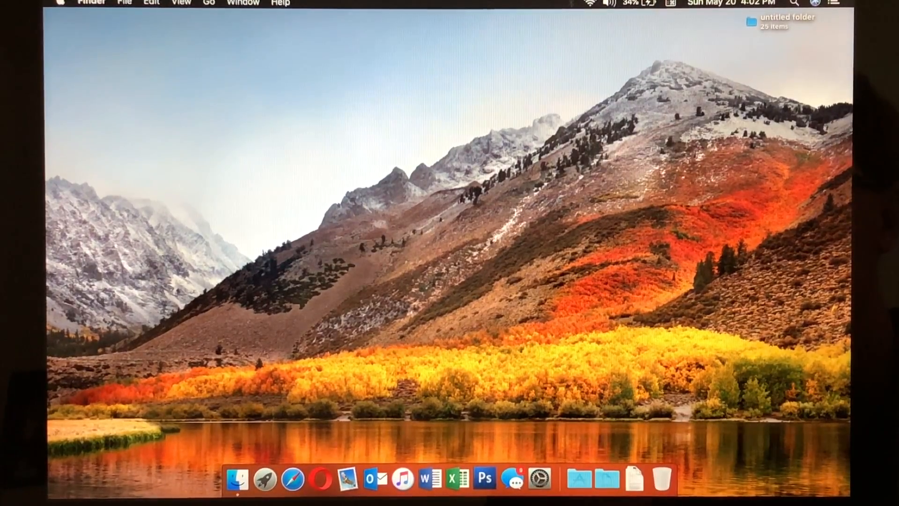
# - Review About This Mac's Overview, Displays, Storage and Memory details, then close the window
pyautogui.click(57, 2)
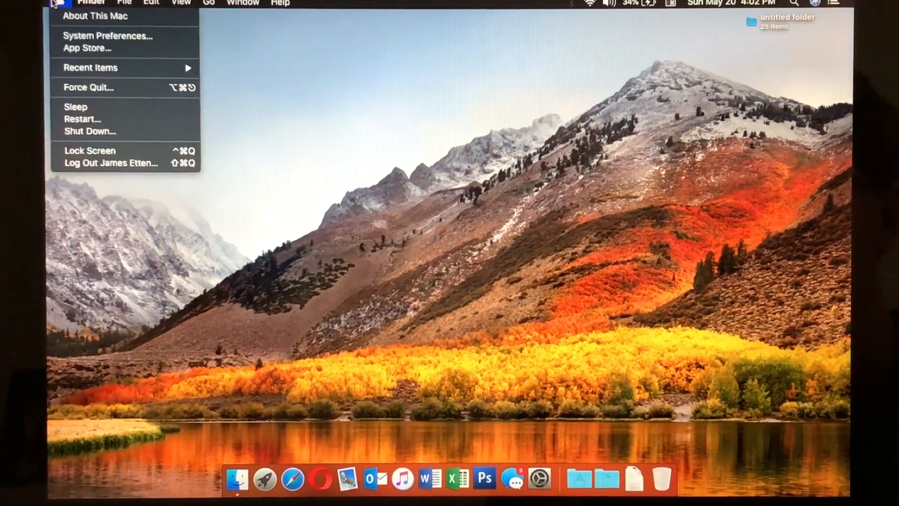
pyautogui.click(95, 16)
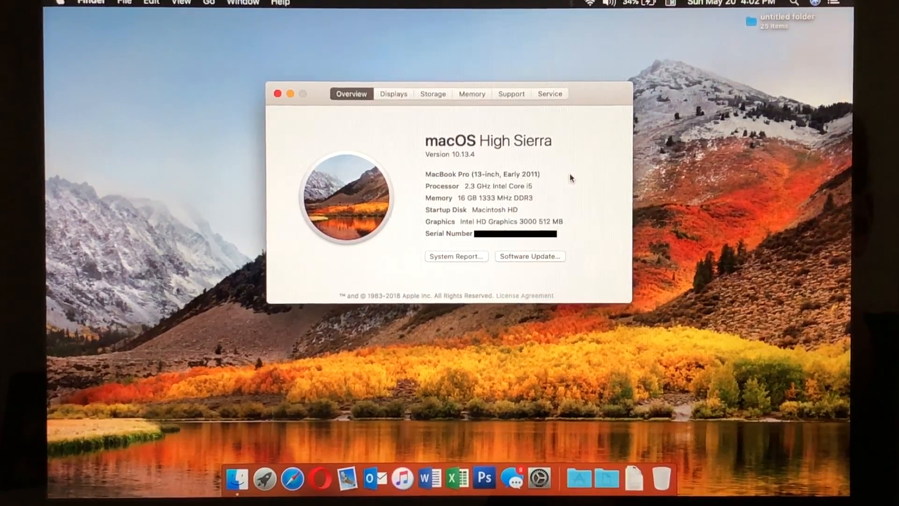
pyautogui.click(393, 94)
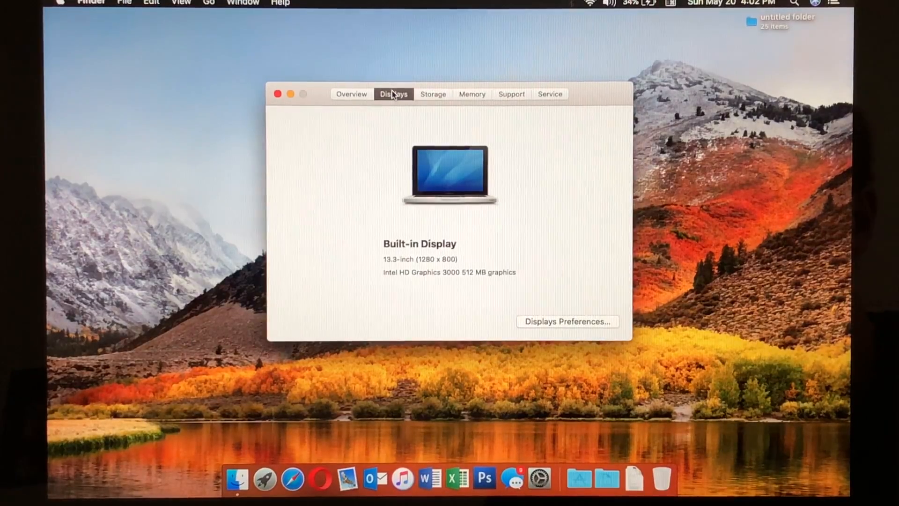
pyautogui.click(433, 94)
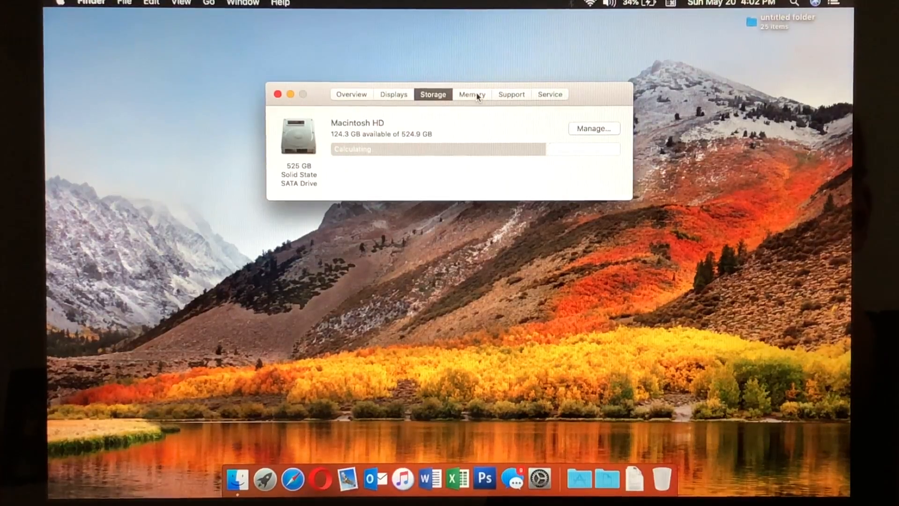
pyautogui.click(471, 93)
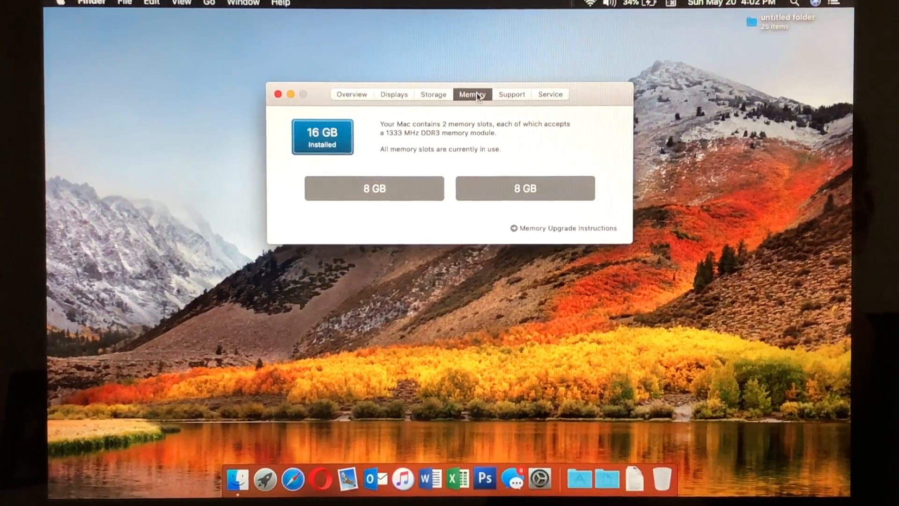
pyautogui.moveTo(354, 98)
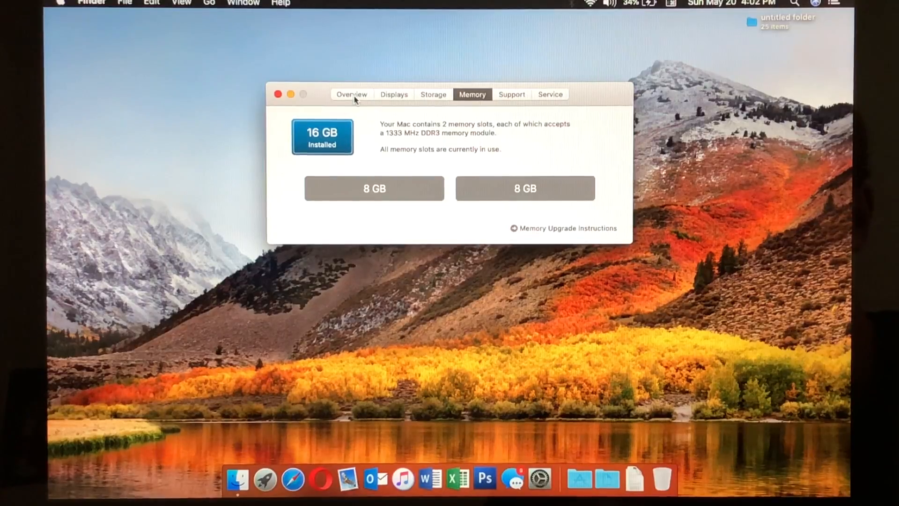
pyautogui.click(352, 93)
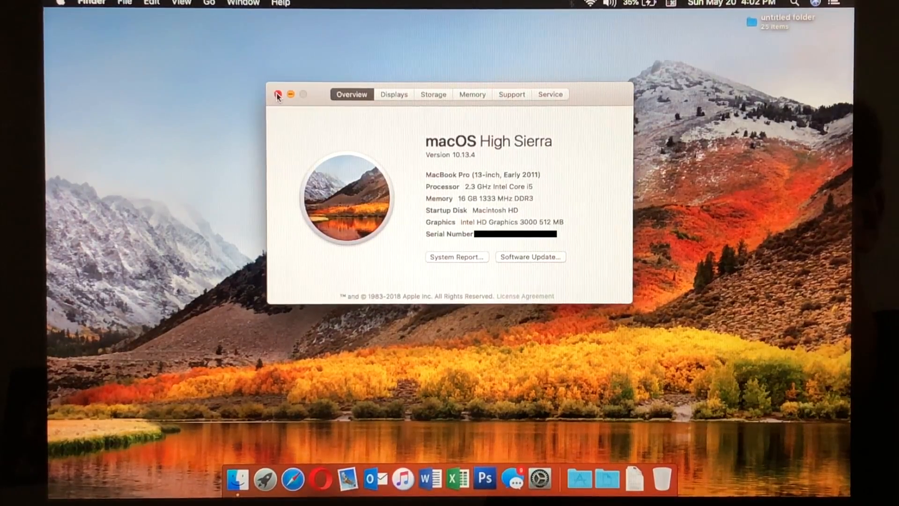
pyautogui.click(277, 94)
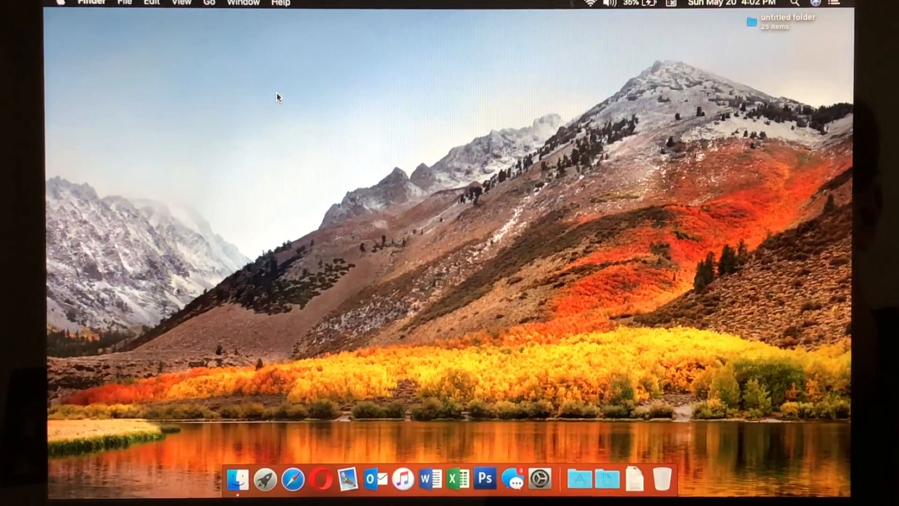
pyautogui.moveTo(287, 432)
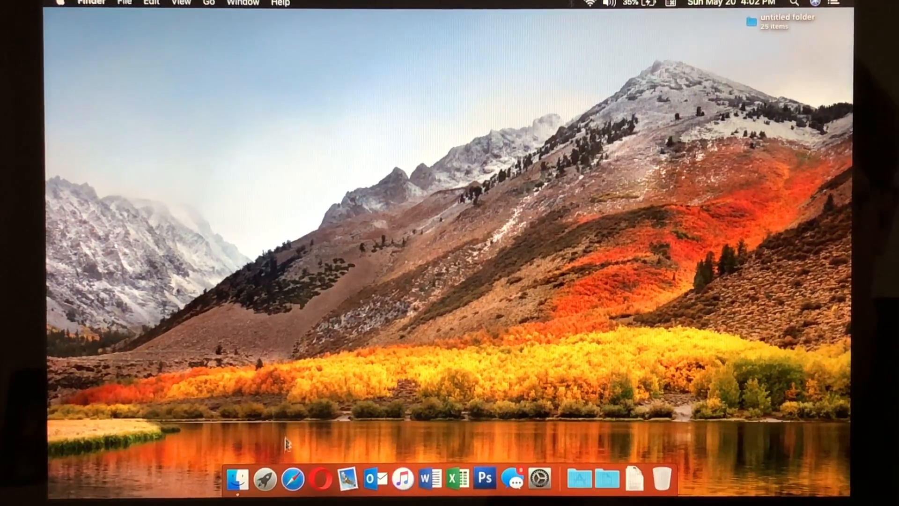
pyautogui.moveTo(294, 477)
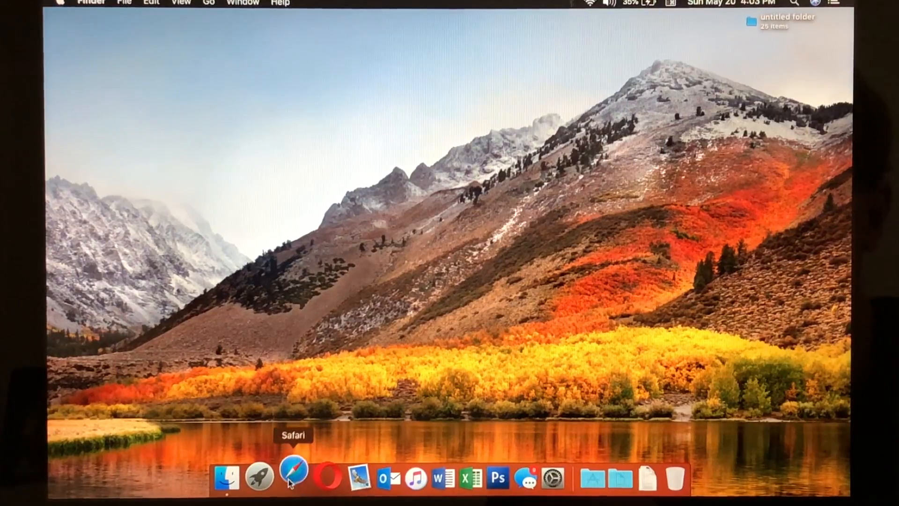
# - Launch Safari and scroll through the Lighting-Gallery.net home page and back to the top
pyautogui.click(294, 476)
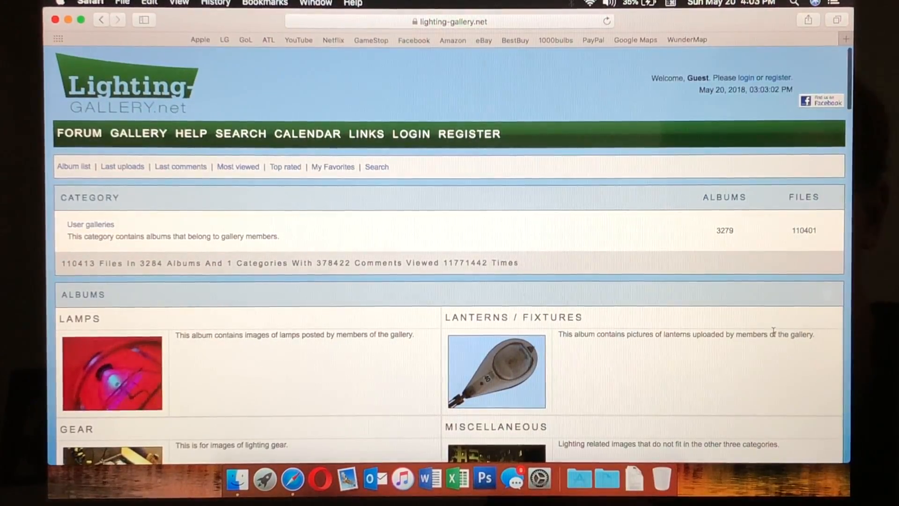
pyautogui.scroll(-3)
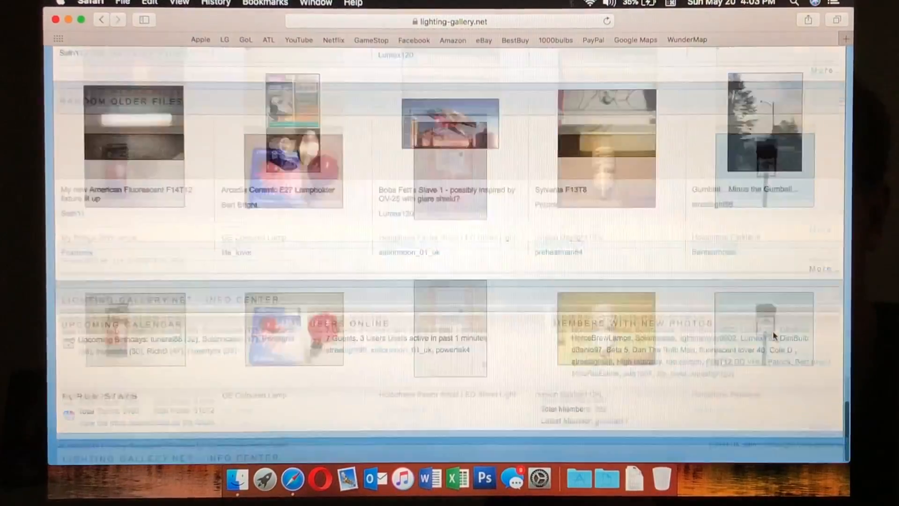
pyautogui.scroll(-3)
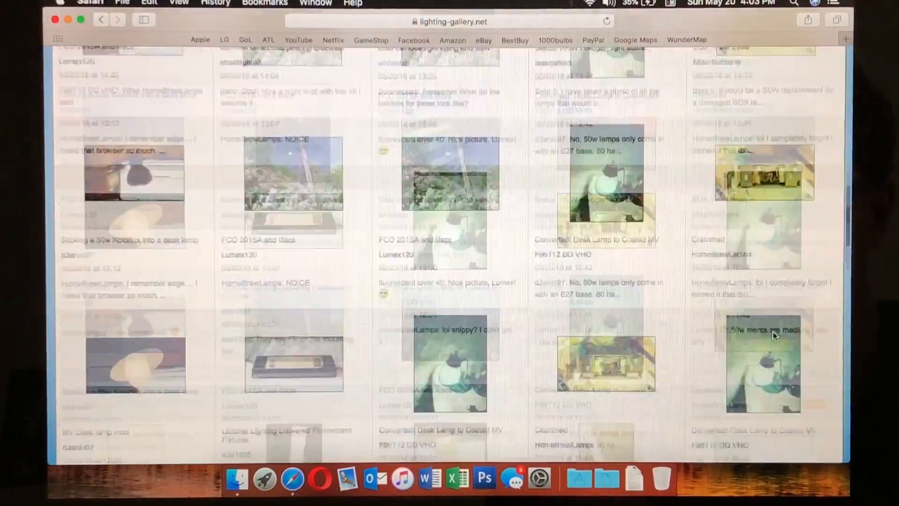
pyautogui.scroll(-3)
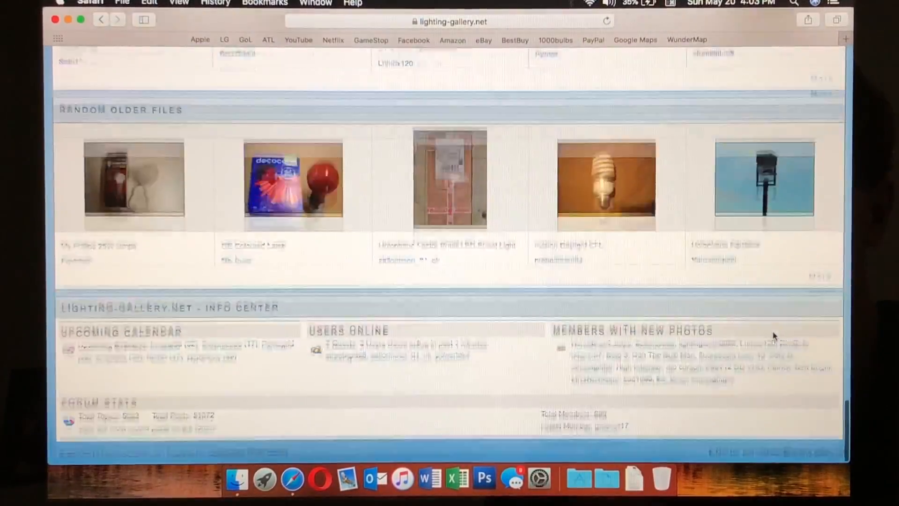
pyautogui.scroll(3)
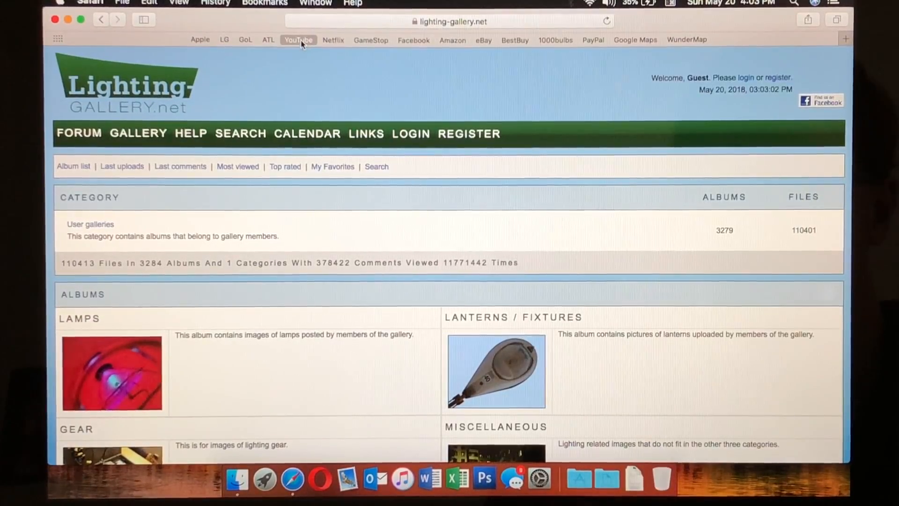
# - Load the YouTube home page from the bookmark, browse its trending videos, then close Safari
pyautogui.click(298, 39)
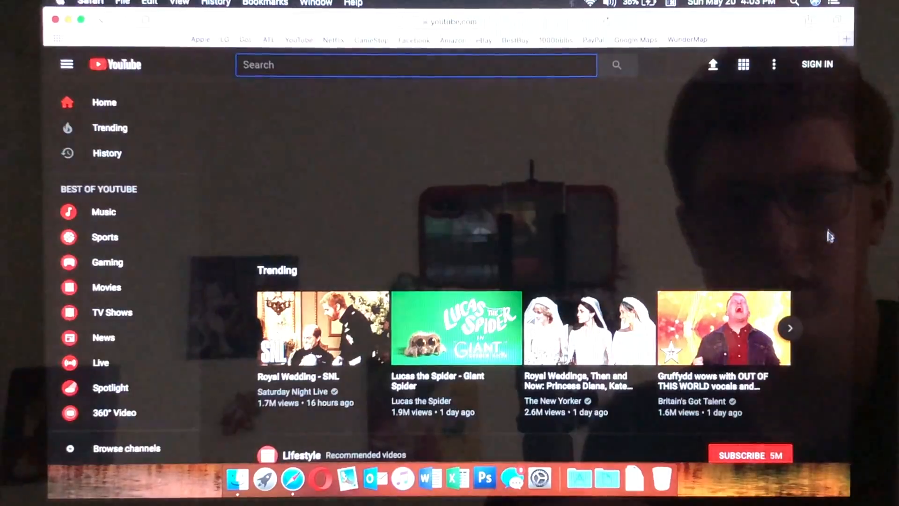
pyautogui.scroll(-3)
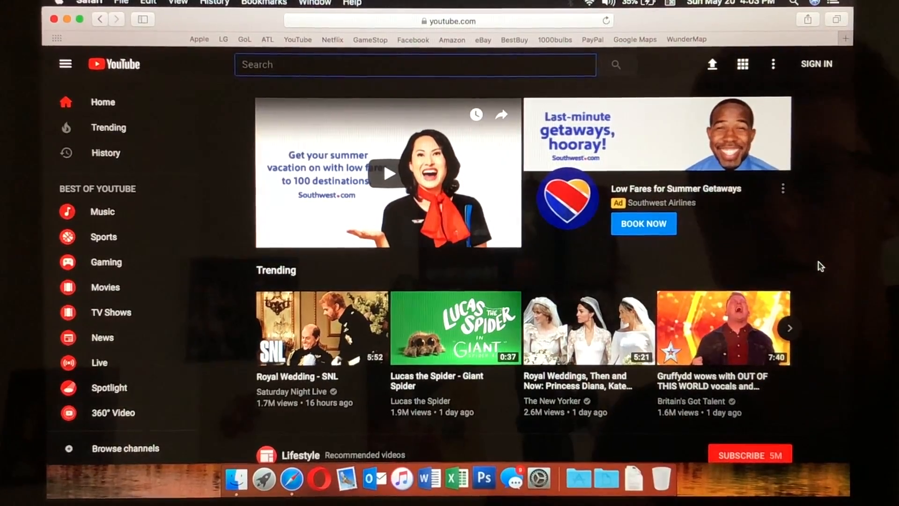
pyautogui.click(90, 3)
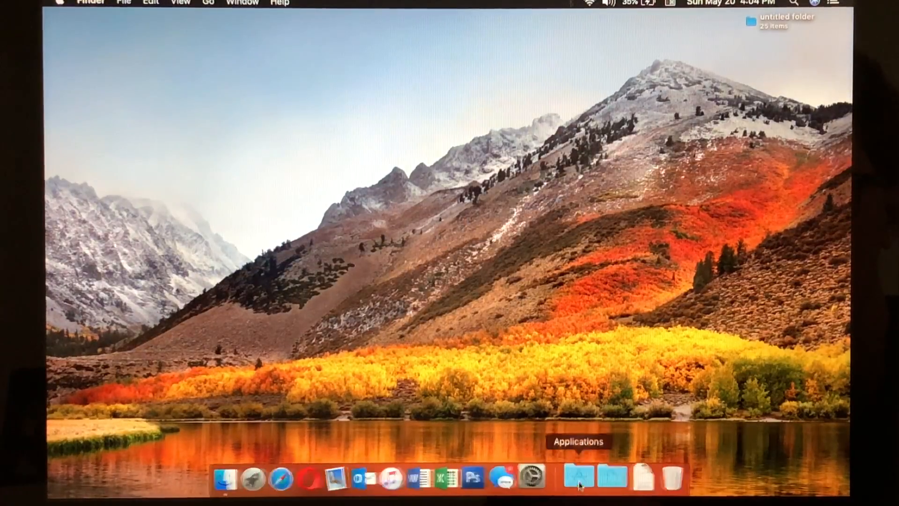
pyautogui.click(598, 476)
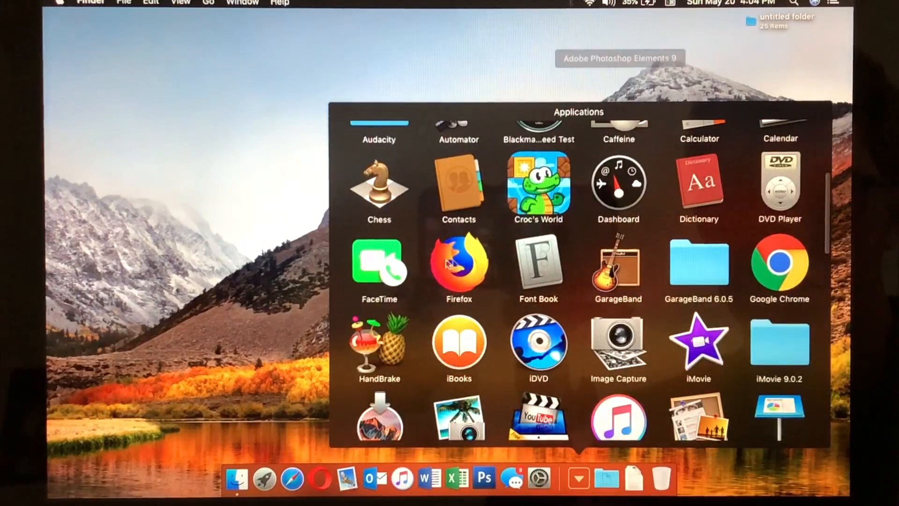
pyautogui.moveTo(354, 226)
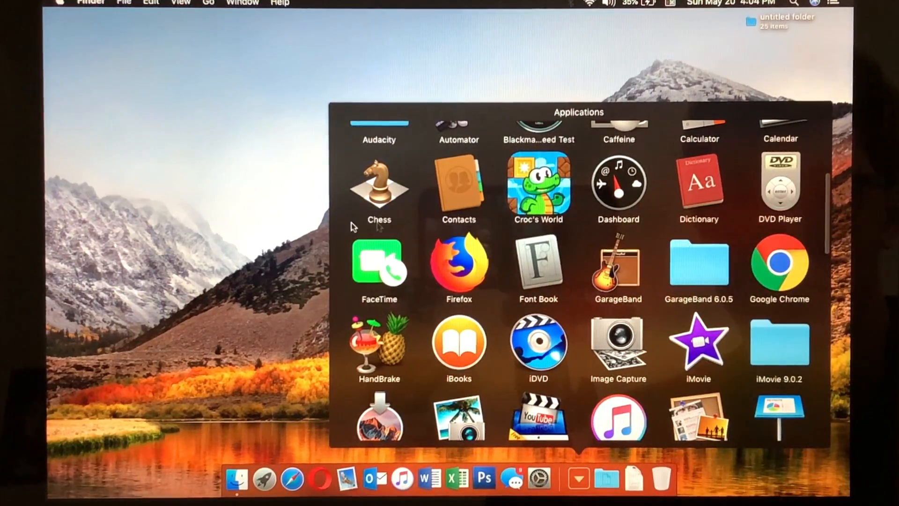
pyautogui.moveTo(178, 270)
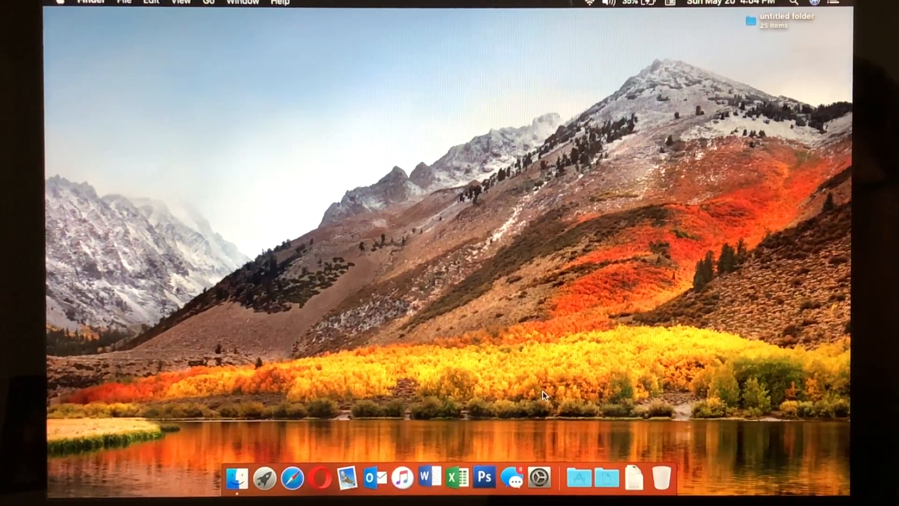
# - Launch Microsoft Word, then quit it choosing Don't Save for the scratch document
pyautogui.click(428, 476)
pyautogui.write('hjf')
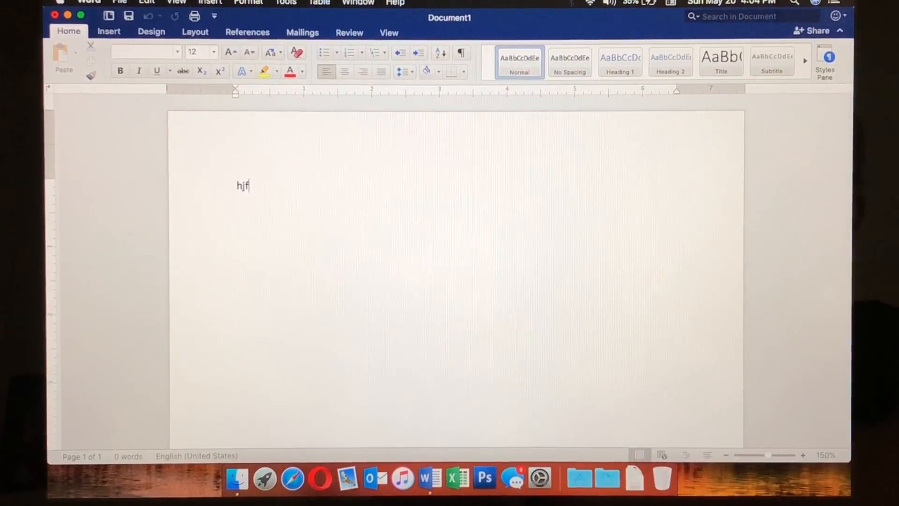
pyautogui.click(88, 4)
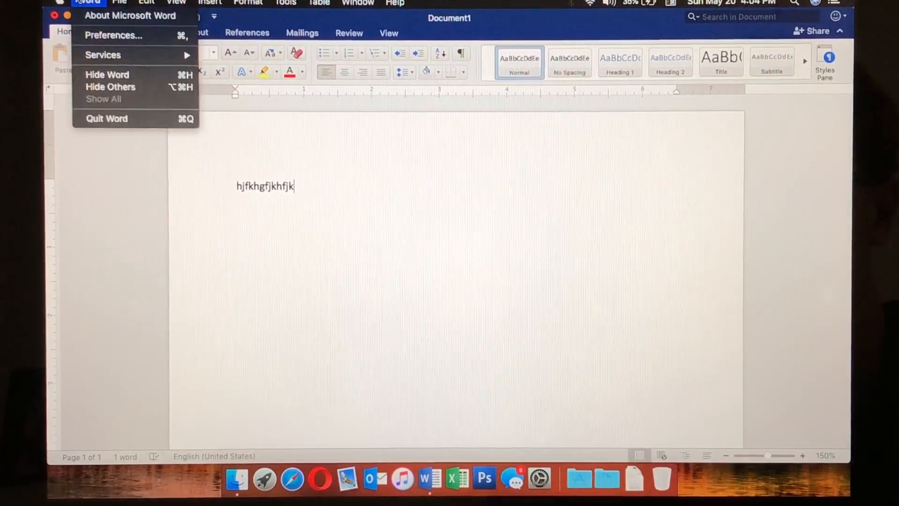
pyautogui.click(107, 118)
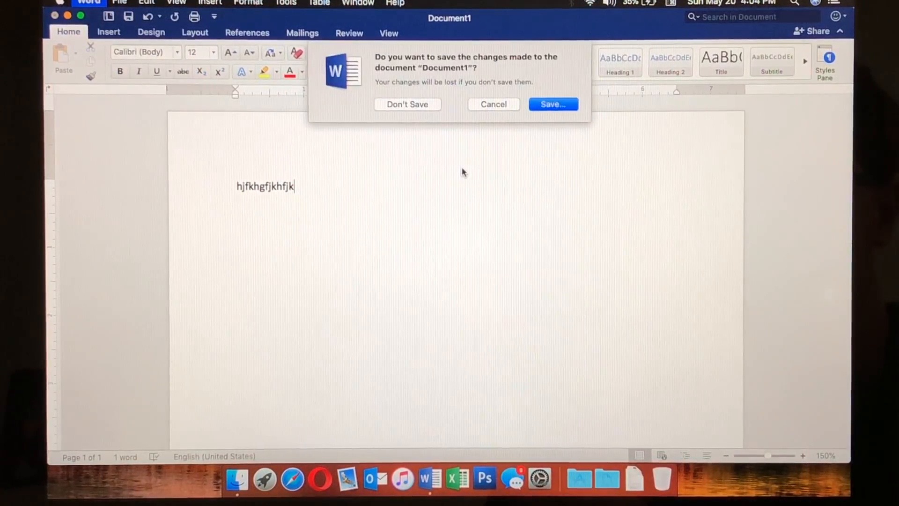
pyautogui.click(407, 104)
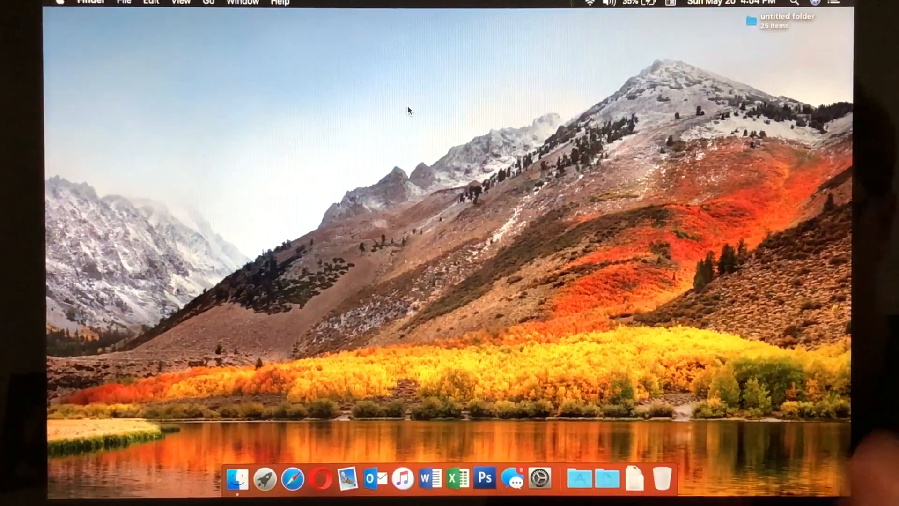
pyautogui.moveTo(486, 477)
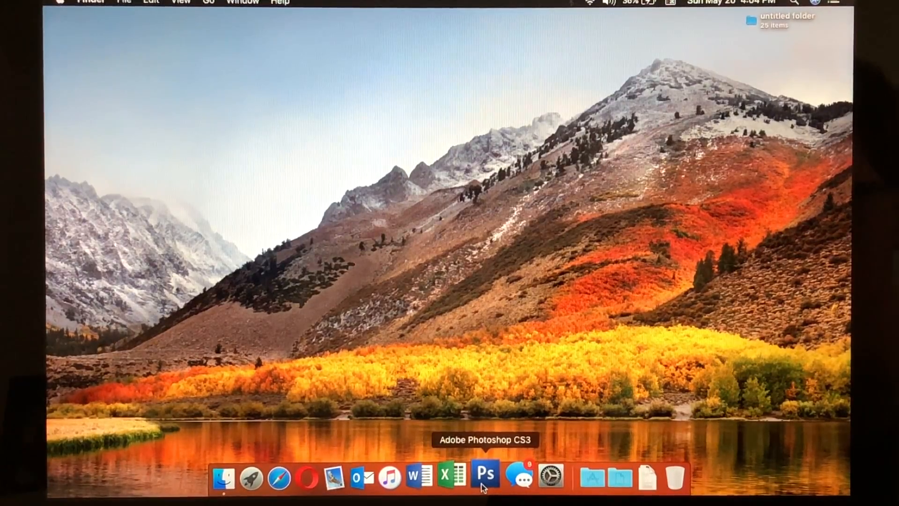
pyautogui.moveTo(581, 490)
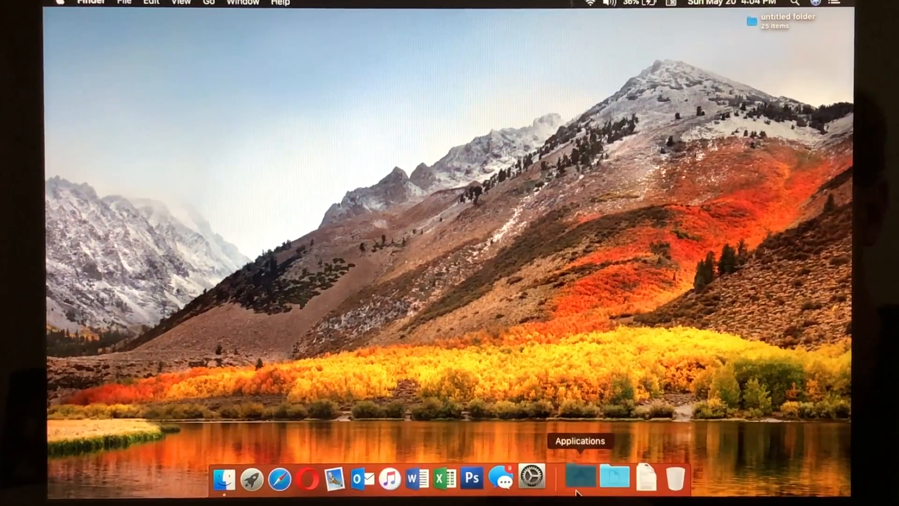
# - Show the Applications stack from the Dock as a grid of app icons
pyautogui.click(579, 476)
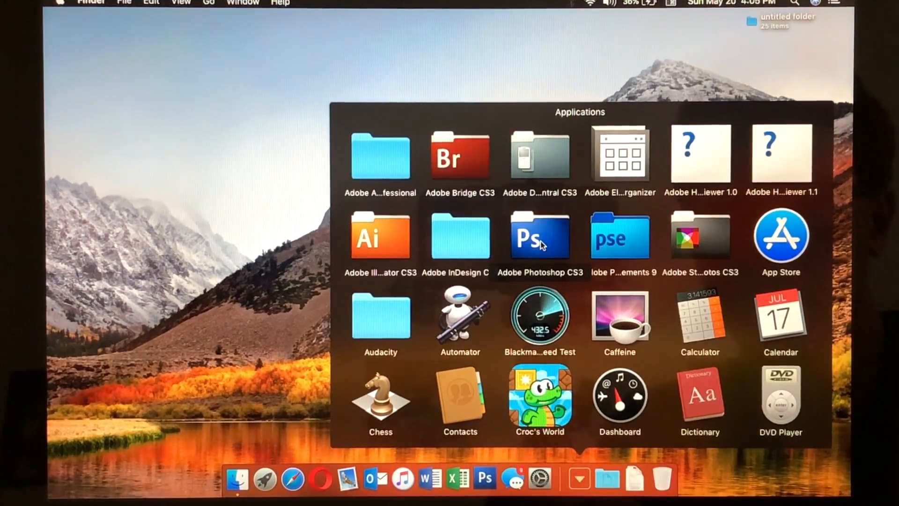
# - Scroll through the full Applications grid from Chess down to TextEdit
pyautogui.scroll(-3)
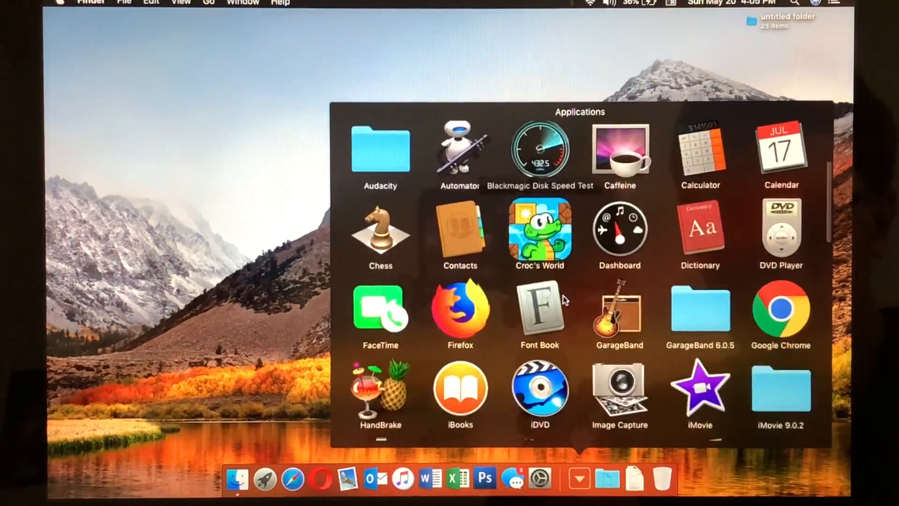
pyautogui.scroll(-3)
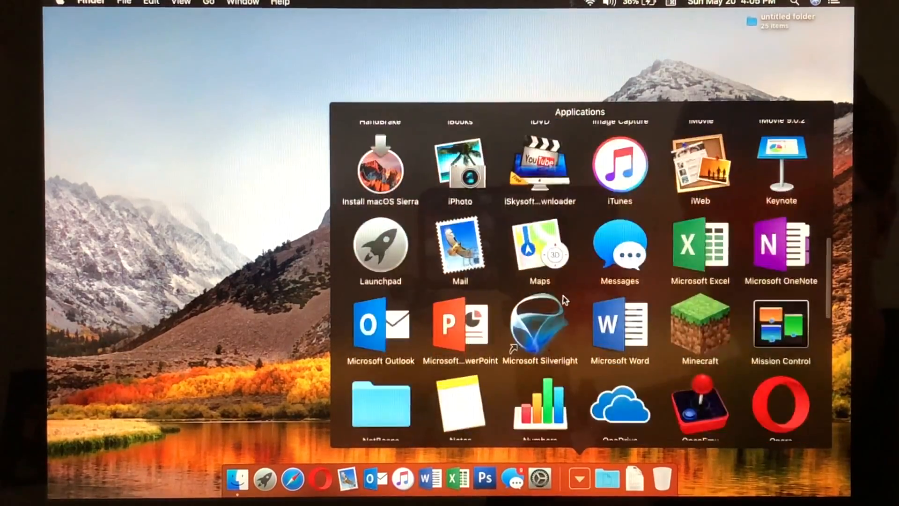
pyautogui.scroll(-3)
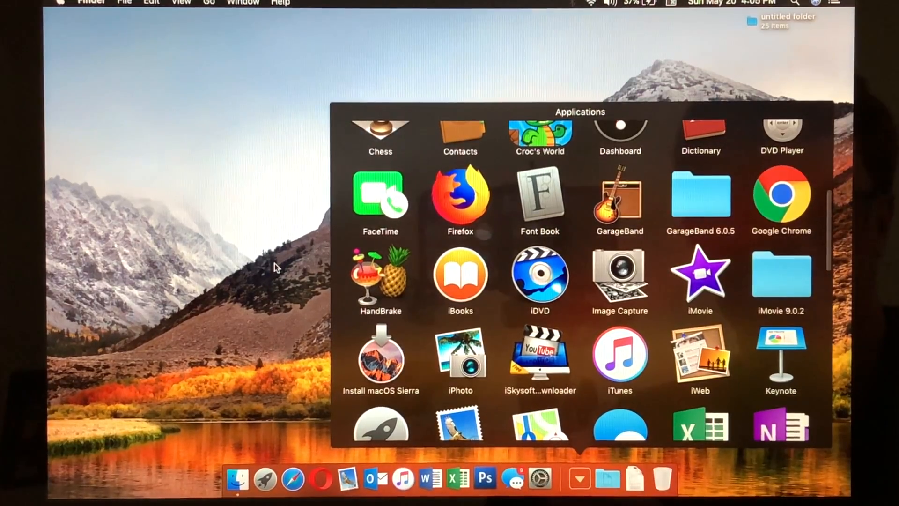
pyautogui.moveTo(573, 350)
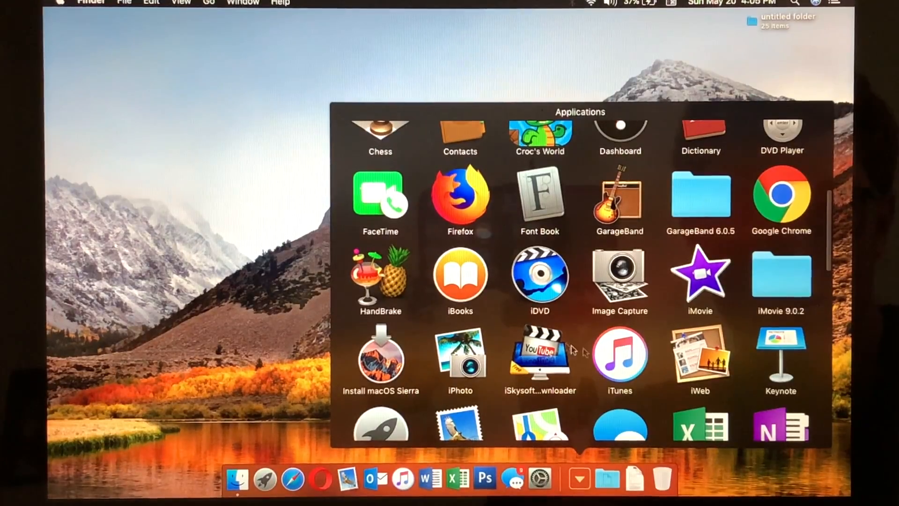
pyautogui.scroll(-3)
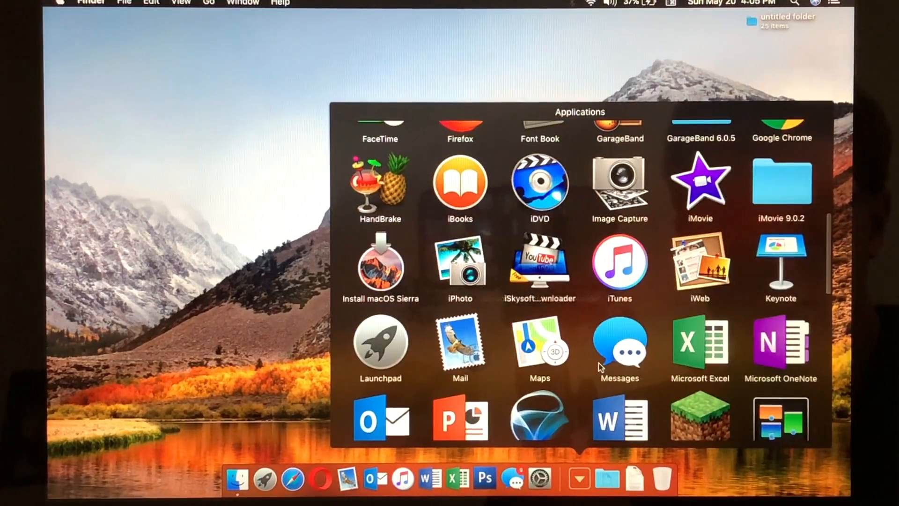
pyautogui.scroll(-3)
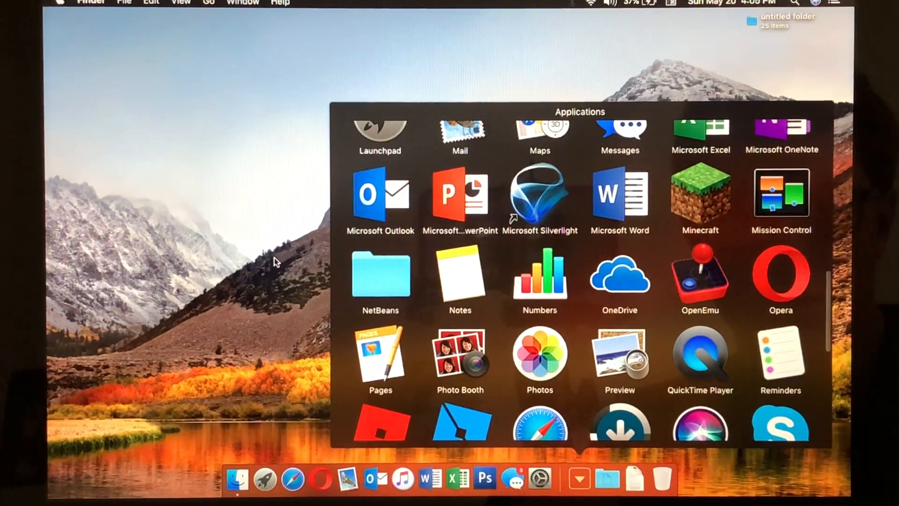
pyautogui.scroll(-3)
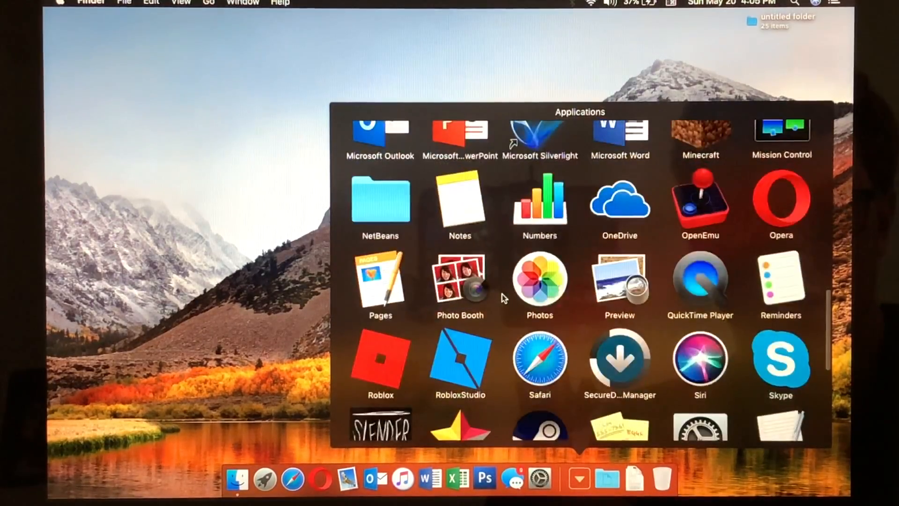
pyautogui.scroll(-3)
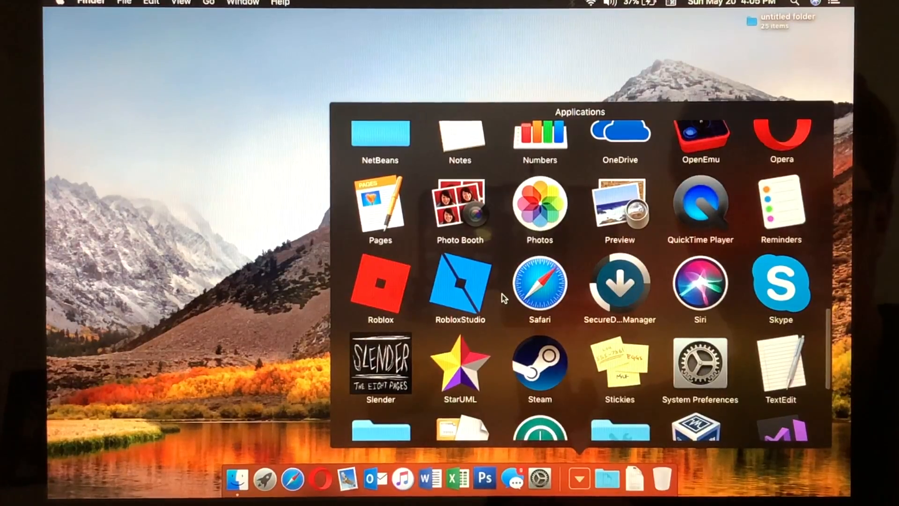
pyautogui.scroll(-3)
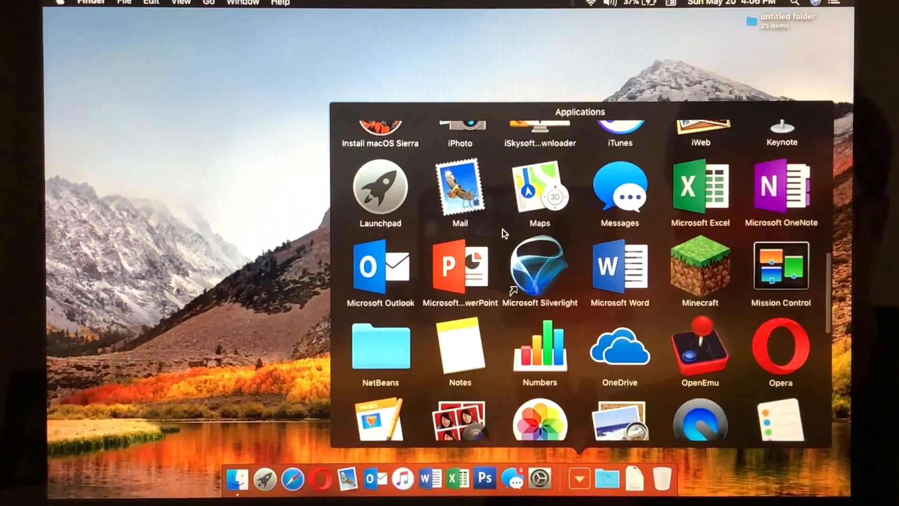
pyautogui.scroll(-3)
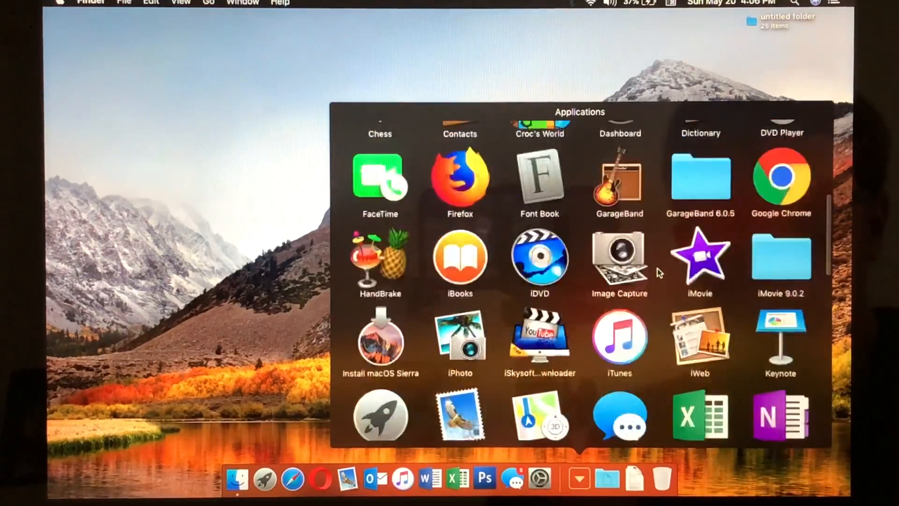
pyautogui.scroll(-3)
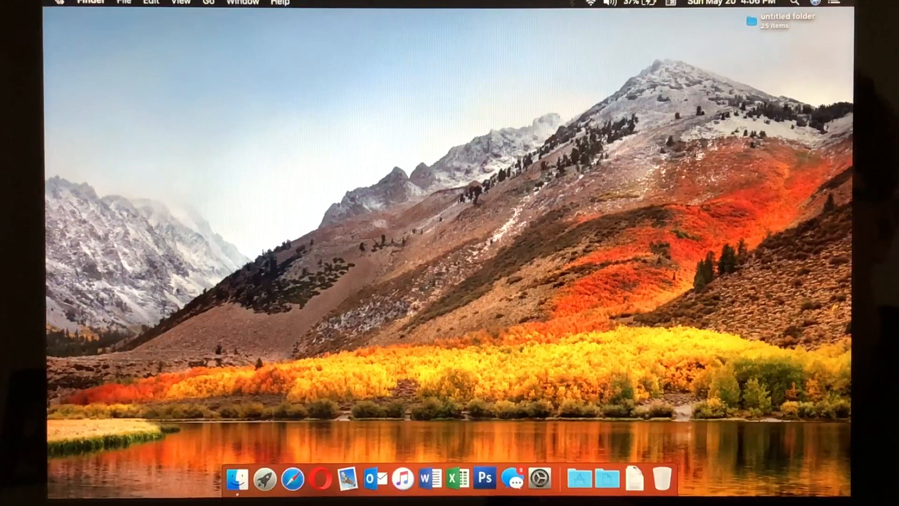
# - Shut down the Mac from the Apple menu and confirm in the dialog
pyautogui.click(59, 2)
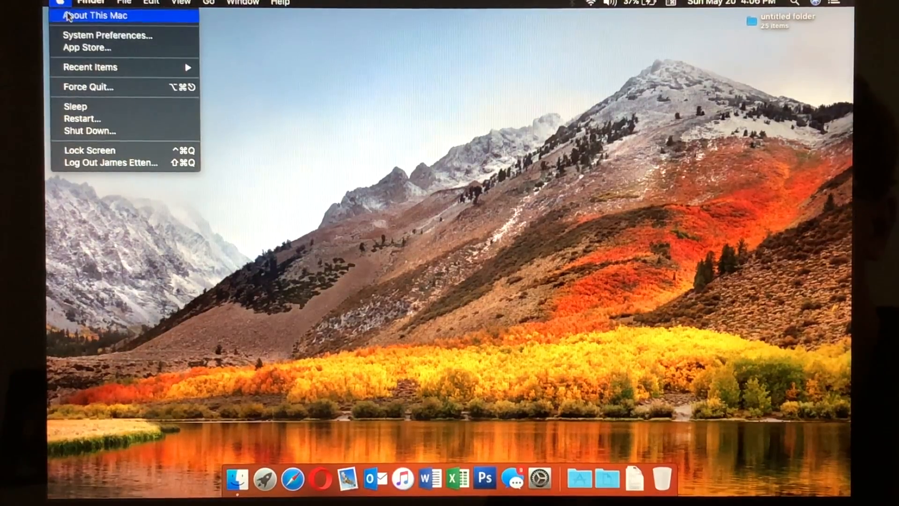
pyautogui.moveTo(89, 131)
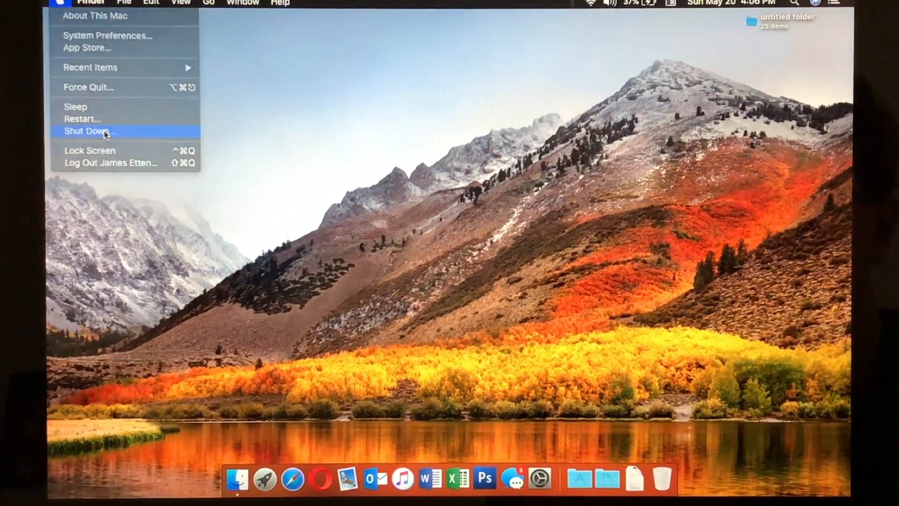
pyautogui.click(90, 131)
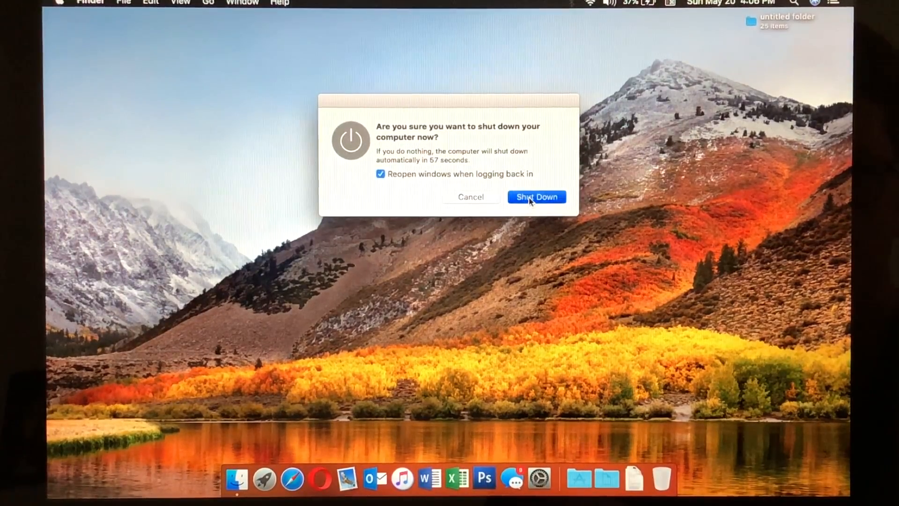
pyautogui.click(535, 197)
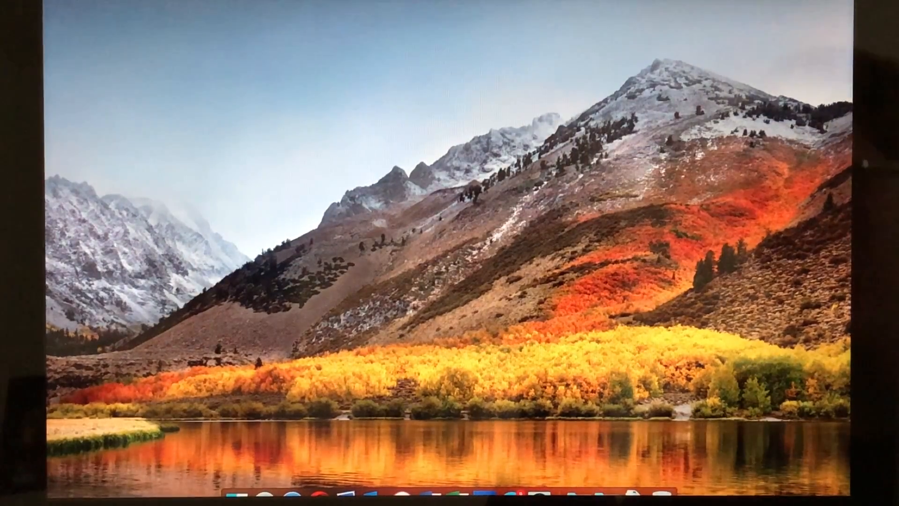